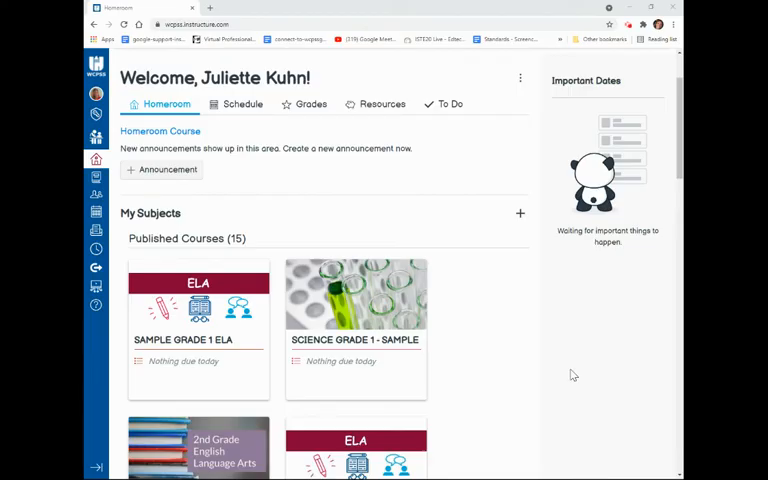
mouse_move(310, 224)
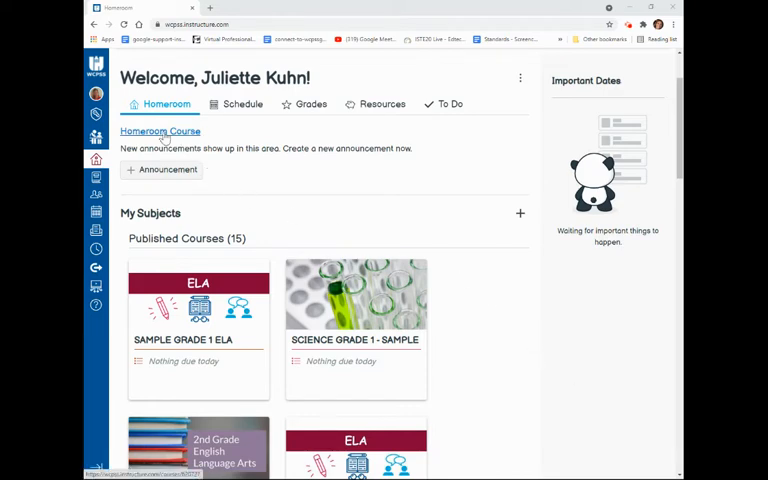
Step: Open the Homeroom Course from the dashboard to its announcements page
left_click(160, 131)
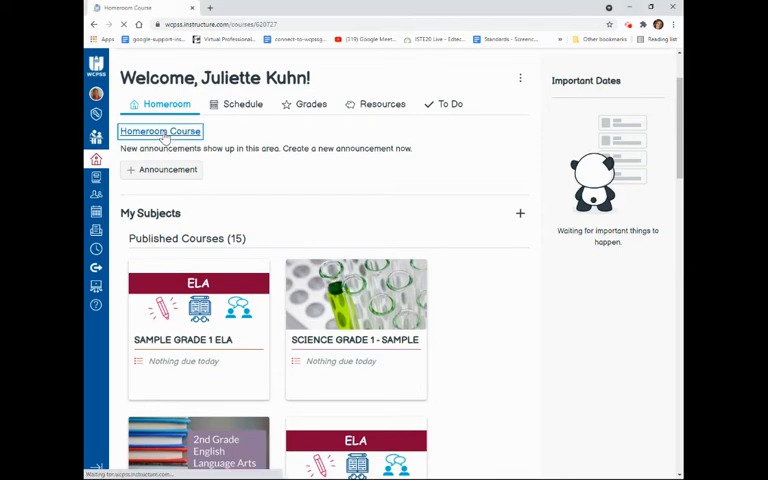
left_click(160, 131)
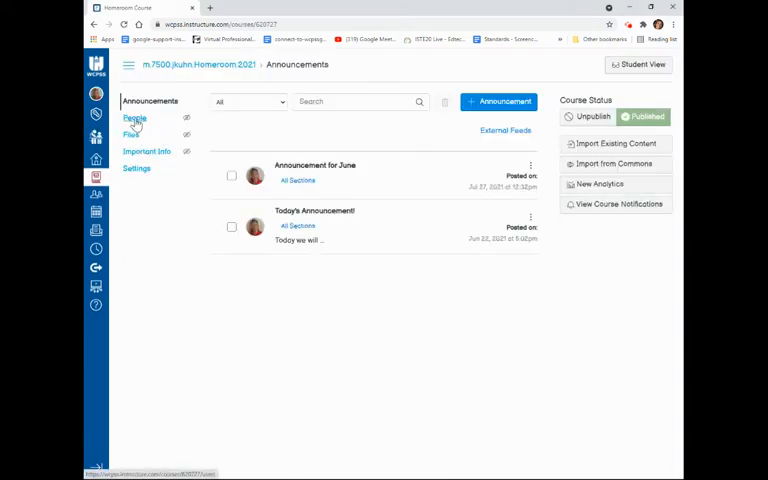
Step: Export the Homeroom course's observer pairing codes to CSV from the People roster
left_click(134, 118)
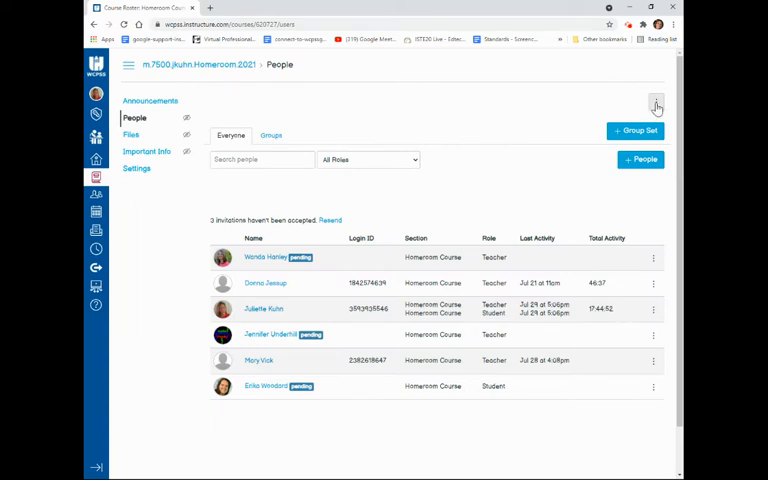
left_click(656, 105)
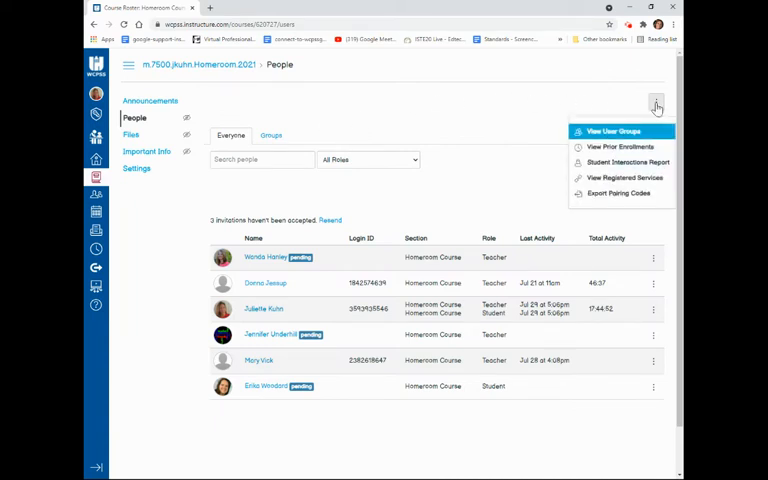
mouse_move(620, 197)
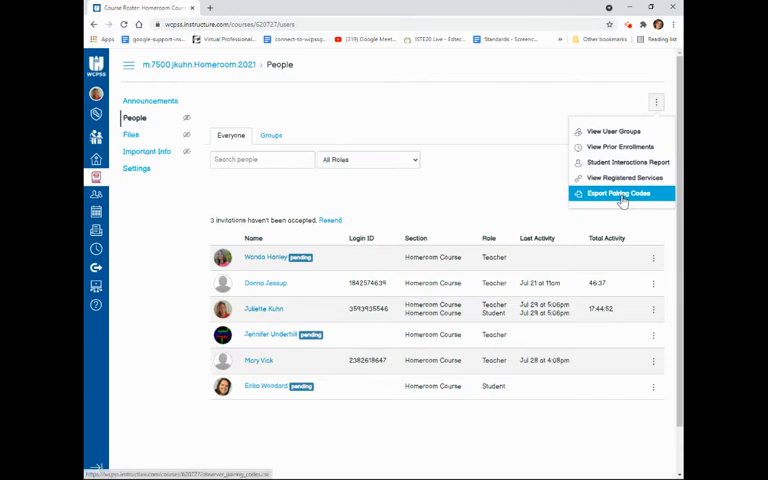
left_click(620, 193)
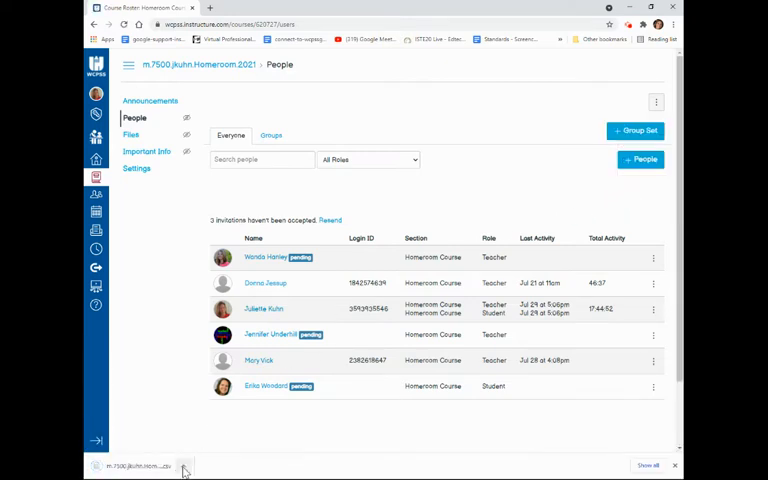
left_click(183, 466)
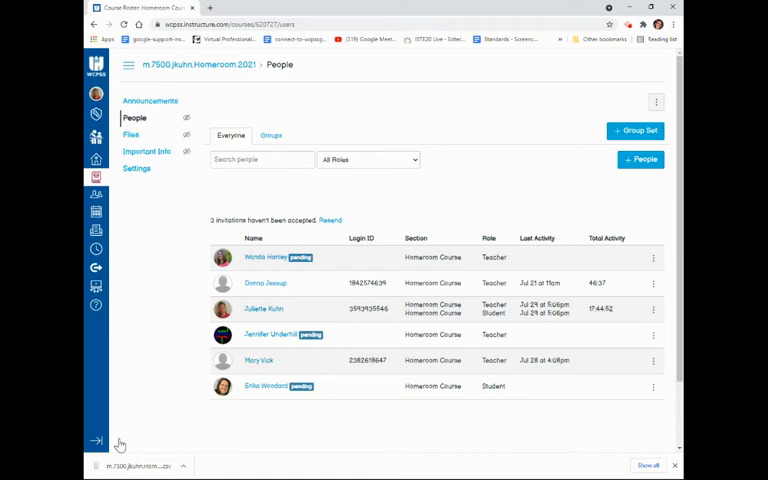
mouse_move(275, 314)
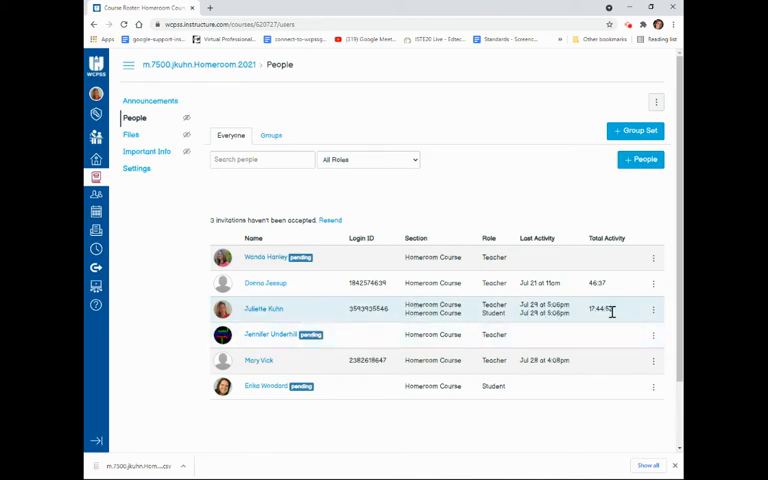
mouse_move(358, 334)
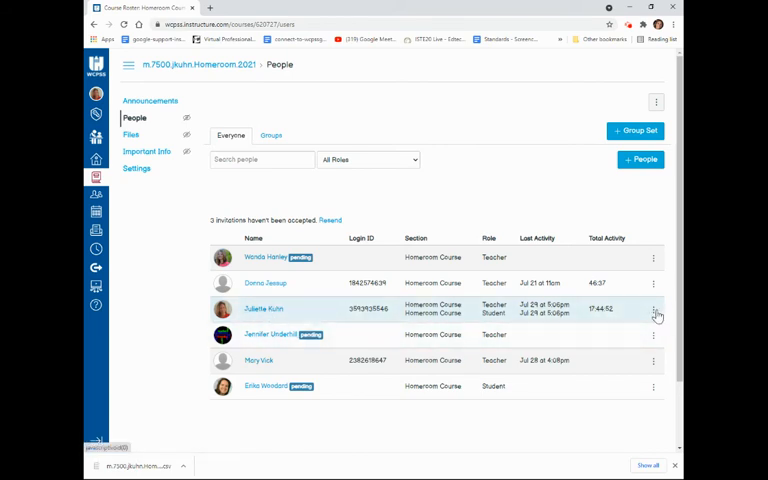
Step: Generate a Pair with Observer code from the teacher-and-student user's details page
left_click(654, 313)
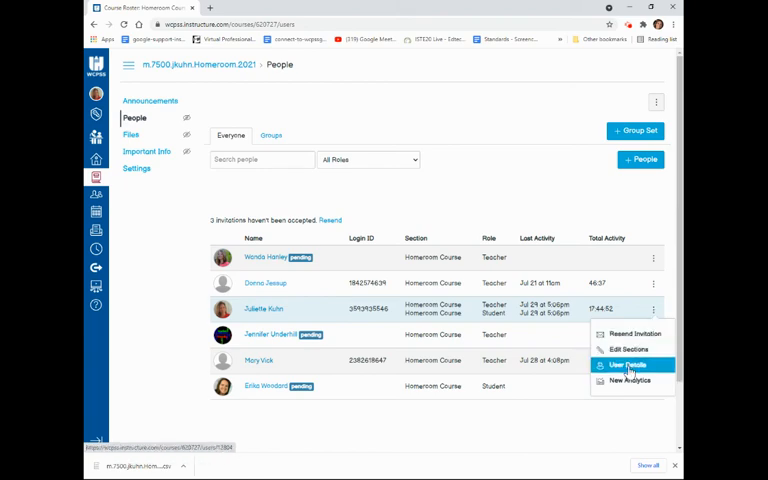
left_click(626, 364)
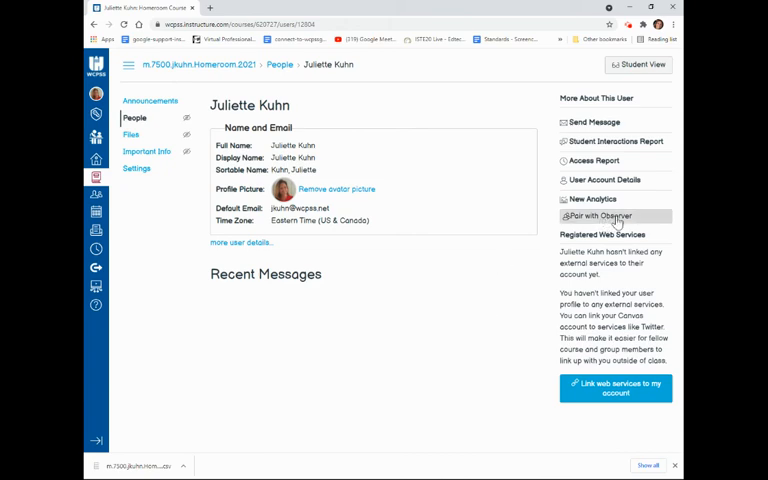
left_click(600, 216)
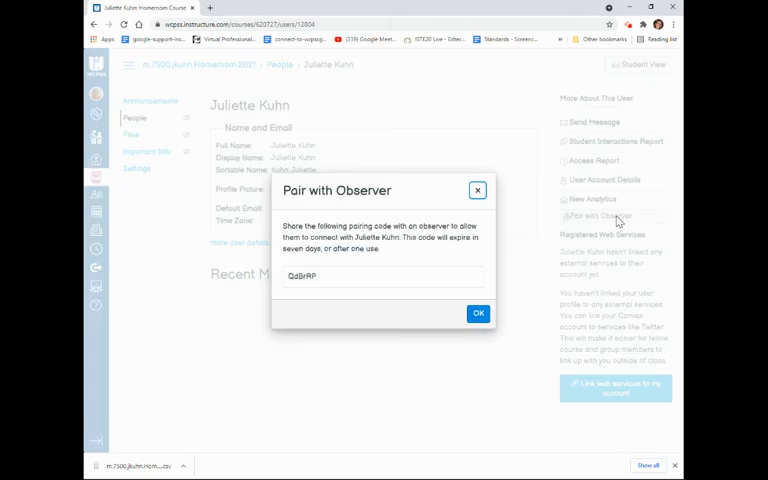